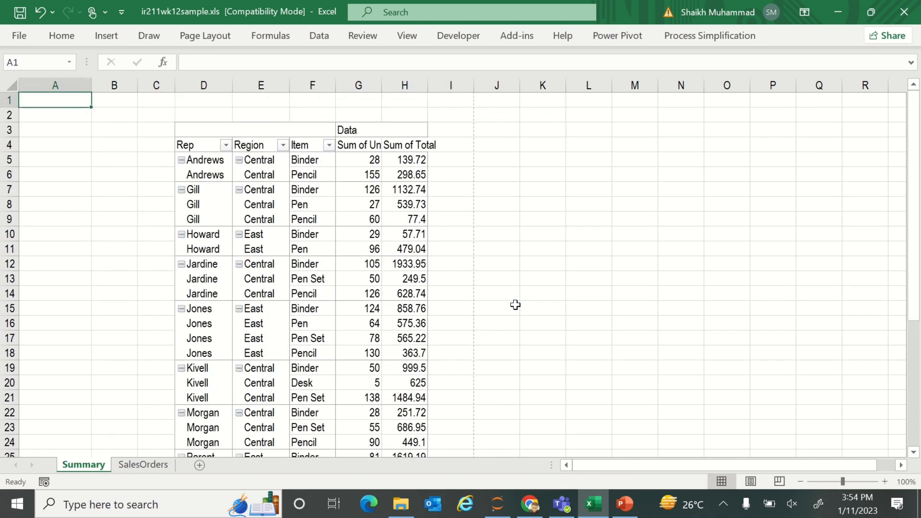
Step: Select the Summary sheet's pivot table cells A1:I45 through the Grand Total row
{"action": "left_click_drag", "start_coordinate": [54, 100], "coordinate": [404, 100]}
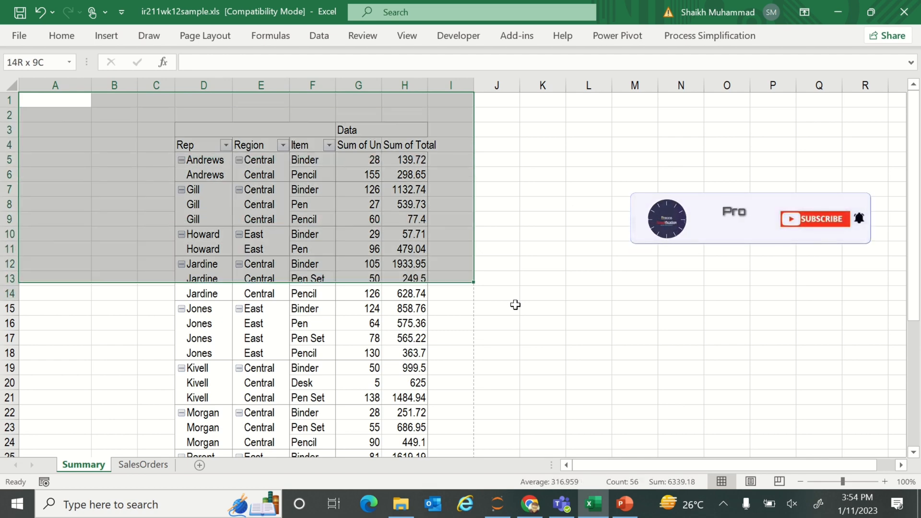
{"action": "scroll", "scroll_direction": "down", "scroll_amount": 3}
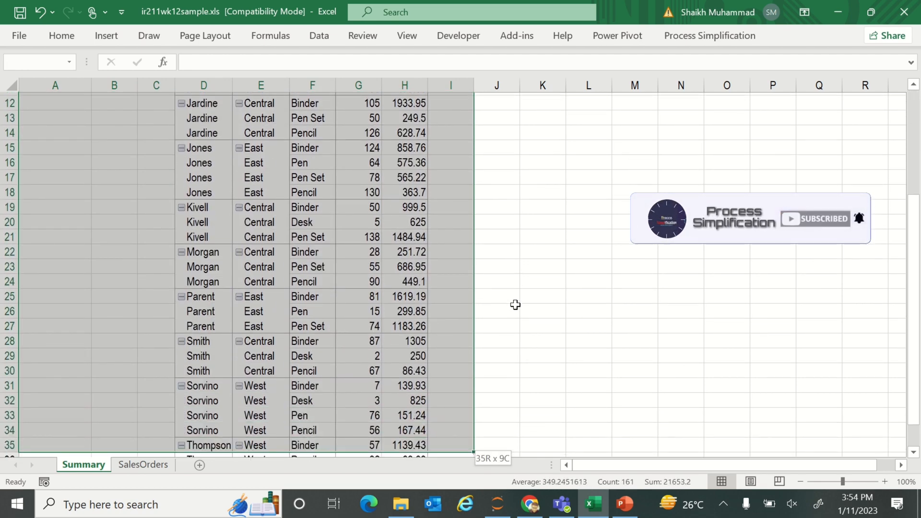
{"action": "scroll", "scroll_direction": "down", "scroll_amount": 3}
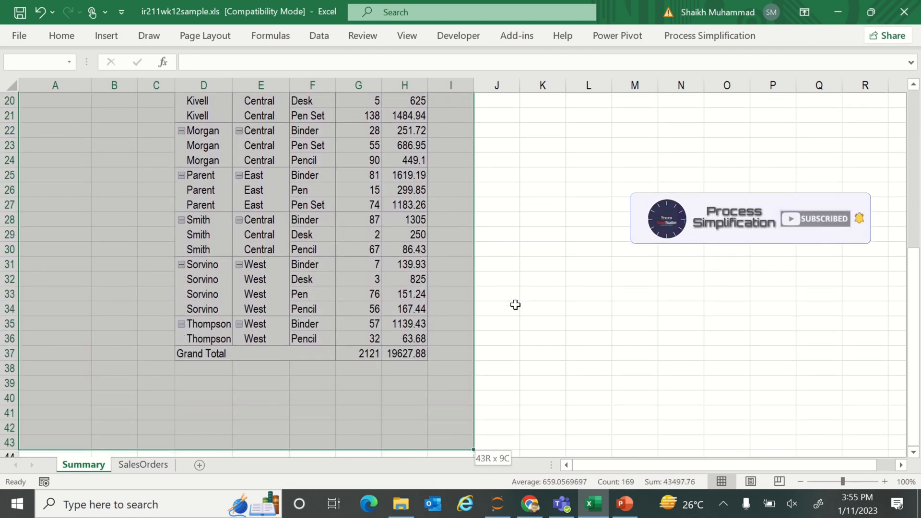
{"action": "scroll", "scroll_direction": "down", "scroll_amount": 3}
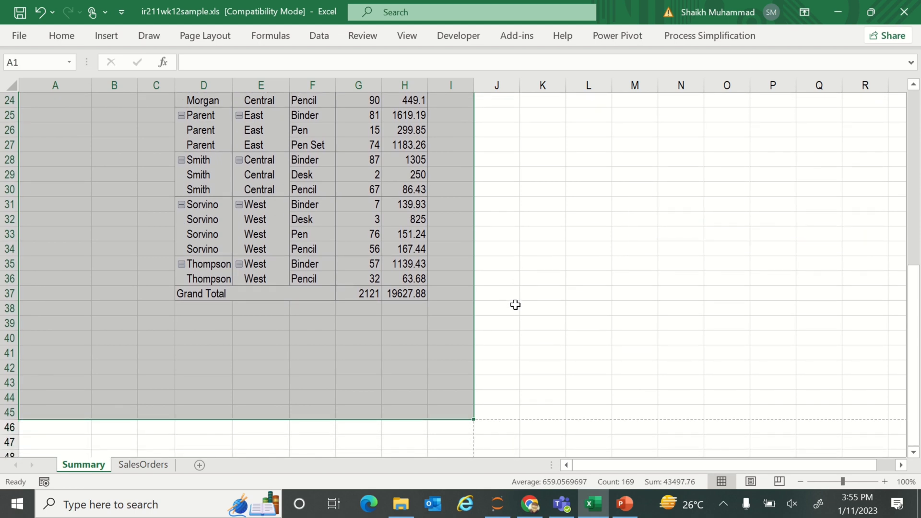
{"action": "mouse_move", "coordinate": [631, 501]}
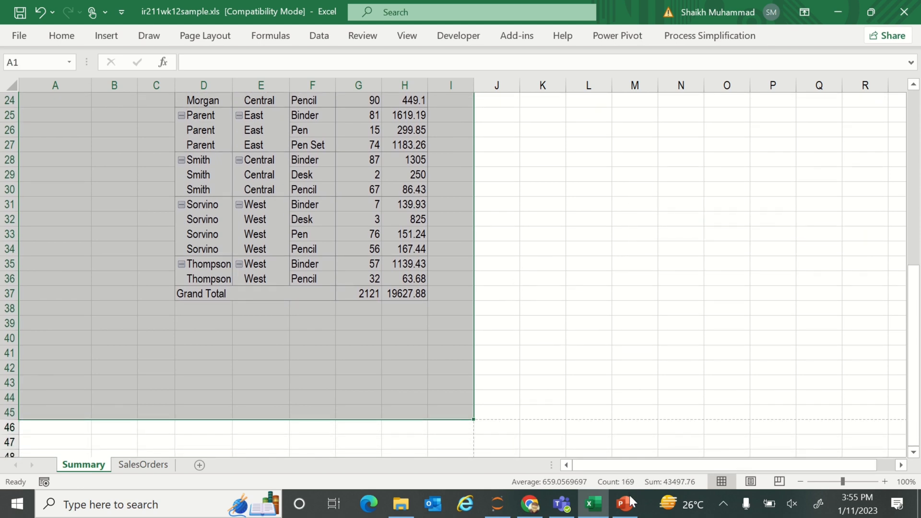
{"action": "mouse_move", "coordinate": [624, 503]}
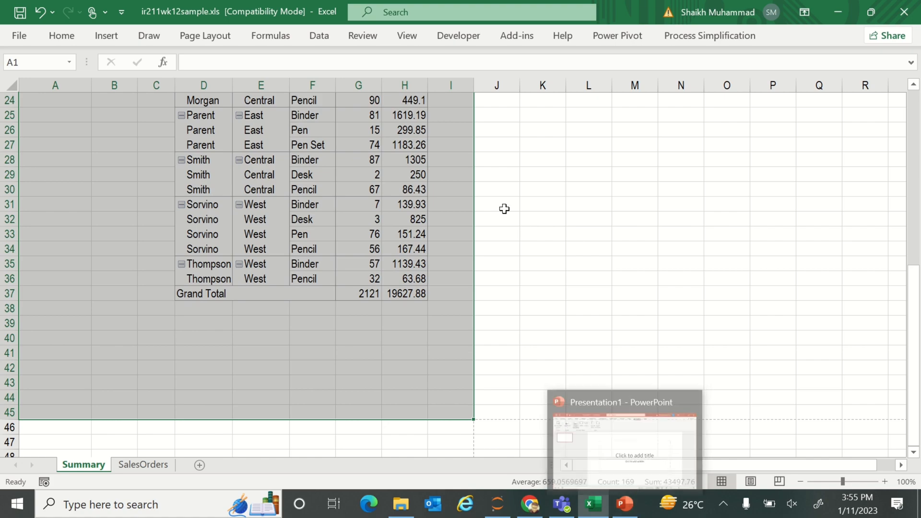
Step: Switch to Chrome and launch a new ChatGPT chat via Try ChatGPT on the OpenAI blog post
{"action": "left_click", "coordinate": [527, 504]}
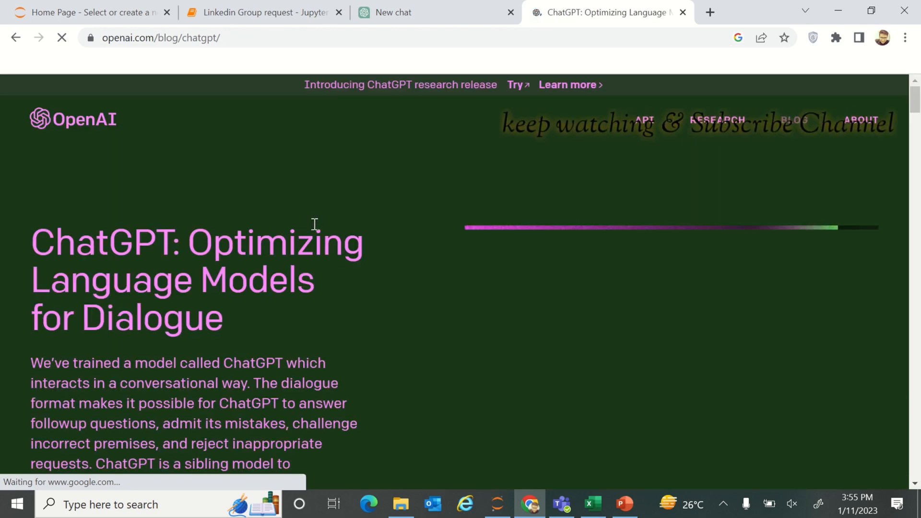
{"action": "scroll", "scroll_direction": "down", "scroll_amount": 3}
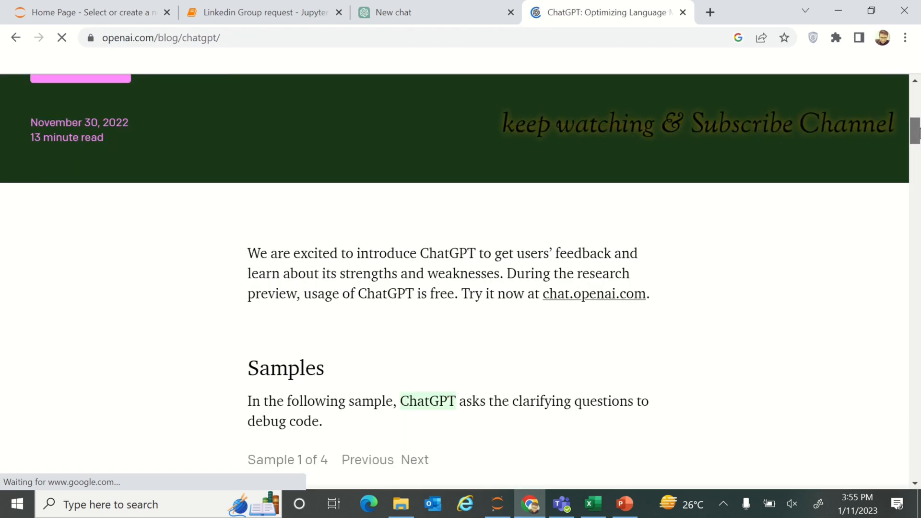
{"action": "scroll", "scroll_direction": "up", "scroll_amount": 3}
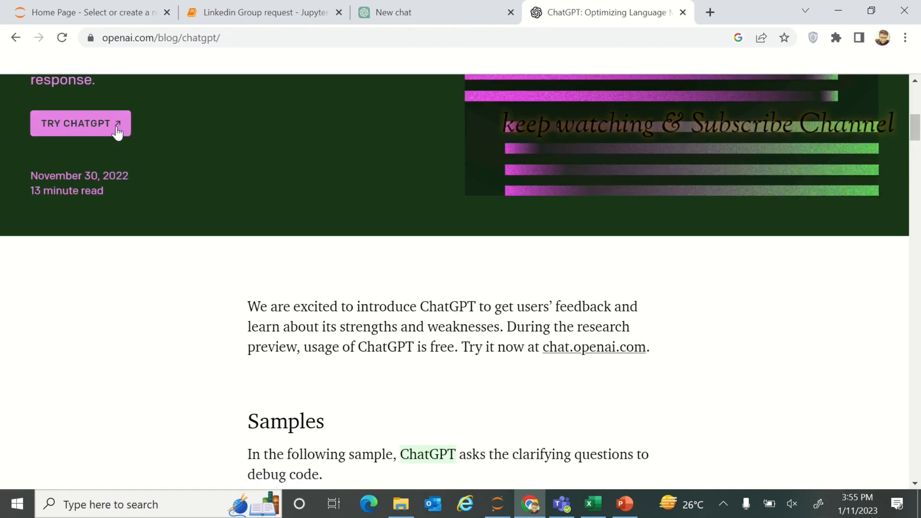
{"action": "left_click", "coordinate": [80, 124]}
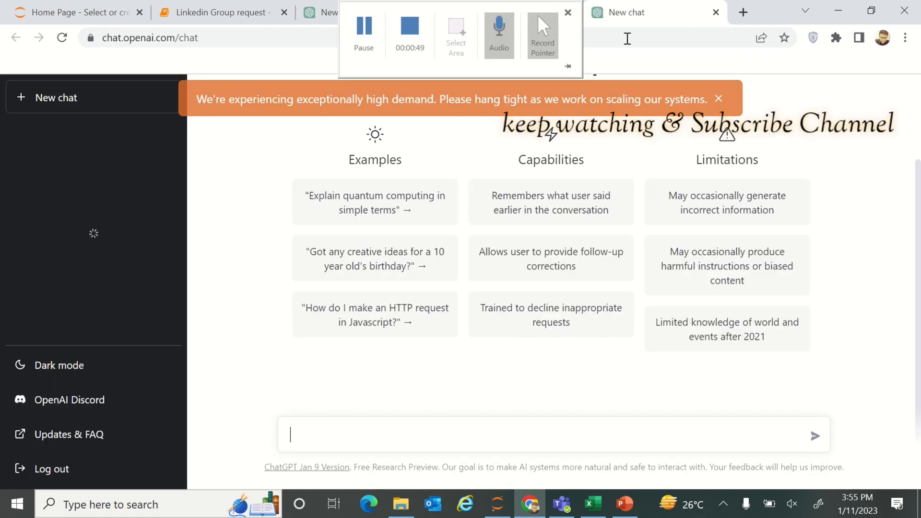
{"action": "left_click", "coordinate": [567, 12]}
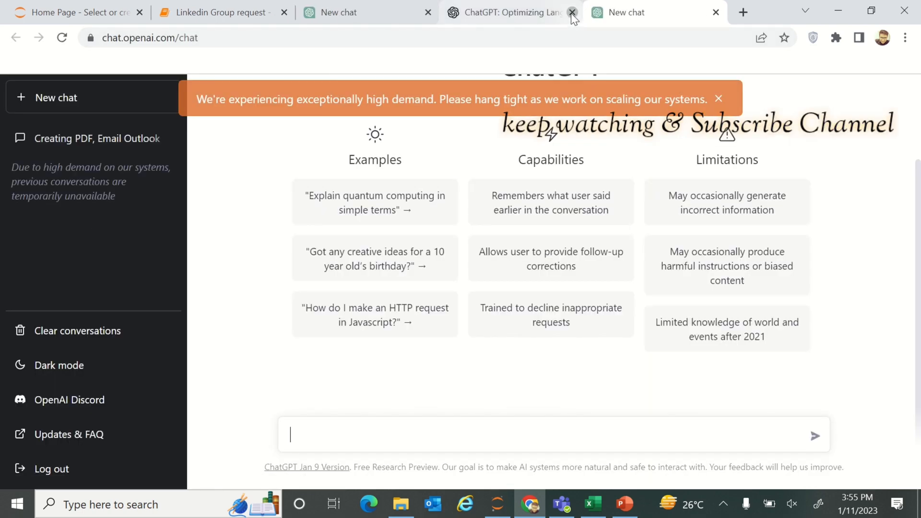
Step: Compose the VBA prompt, adding 'Required' at the start and fixing spacing before 'Please'
{"action": "left_click", "coordinate": [571, 12]}
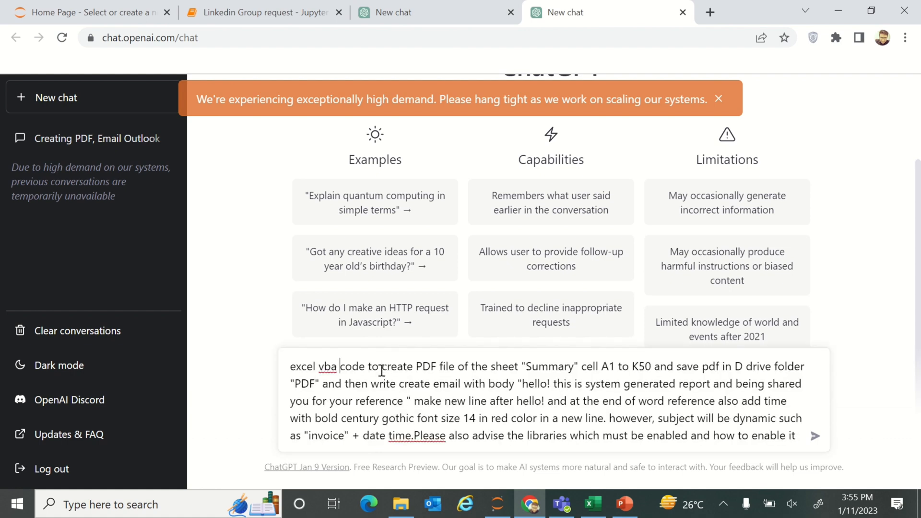
{"action": "double_click", "coordinate": [313, 365]}
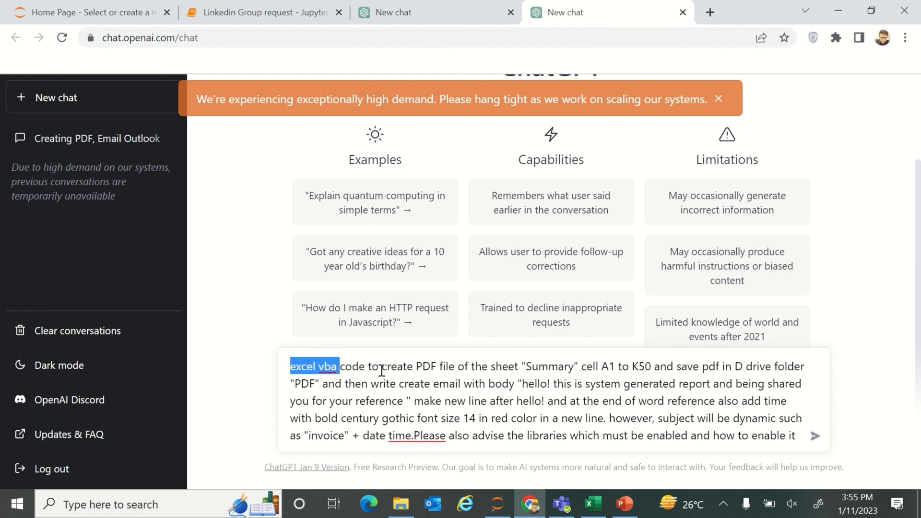
{"action": "left_click", "coordinate": [382, 370]}
{"action": "type", "text": "Required "}
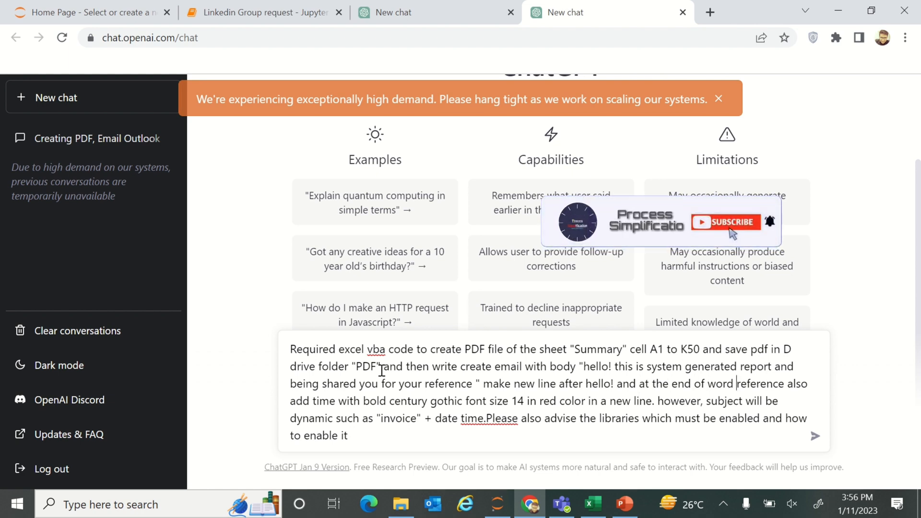
{"action": "left_click", "coordinate": [725, 222]}
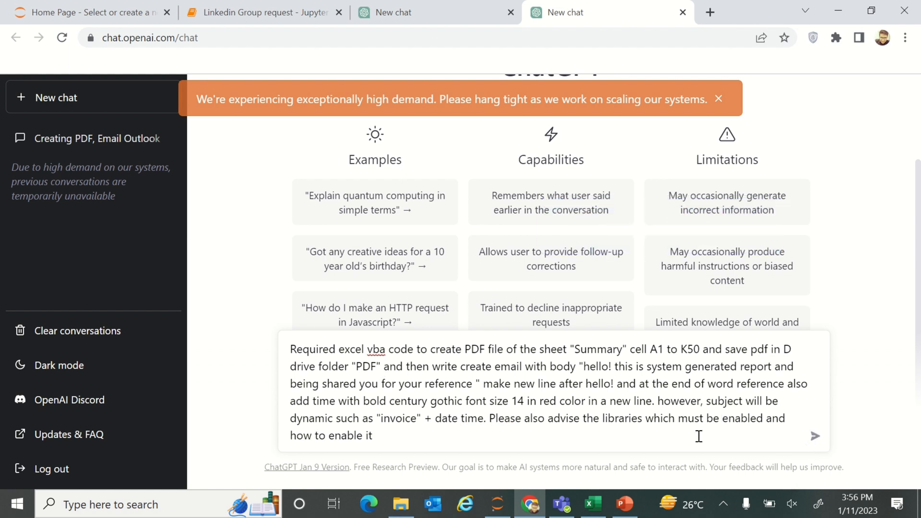
{"action": "key", "text": "ctrl+a"}
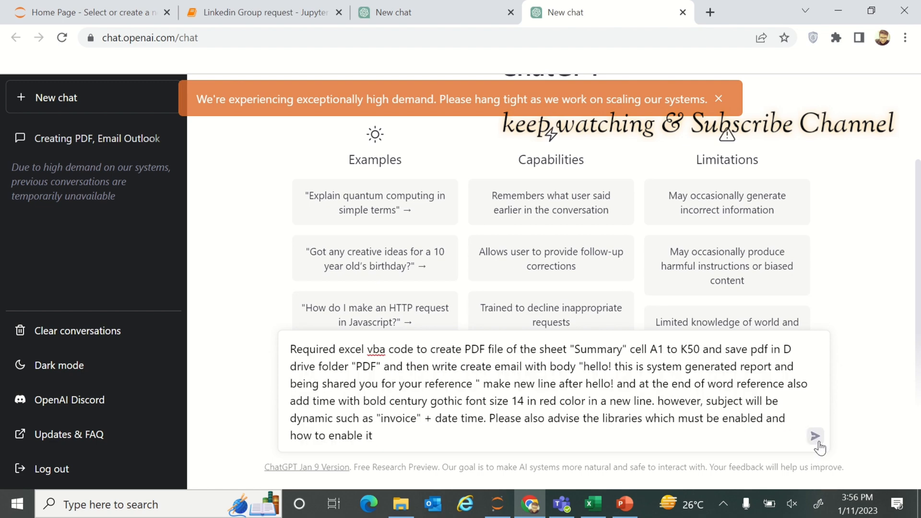
Step: Send the prompt and follow the streaming ExportToPDFAndEmail reply
{"action": "left_click", "coordinate": [815, 435]}
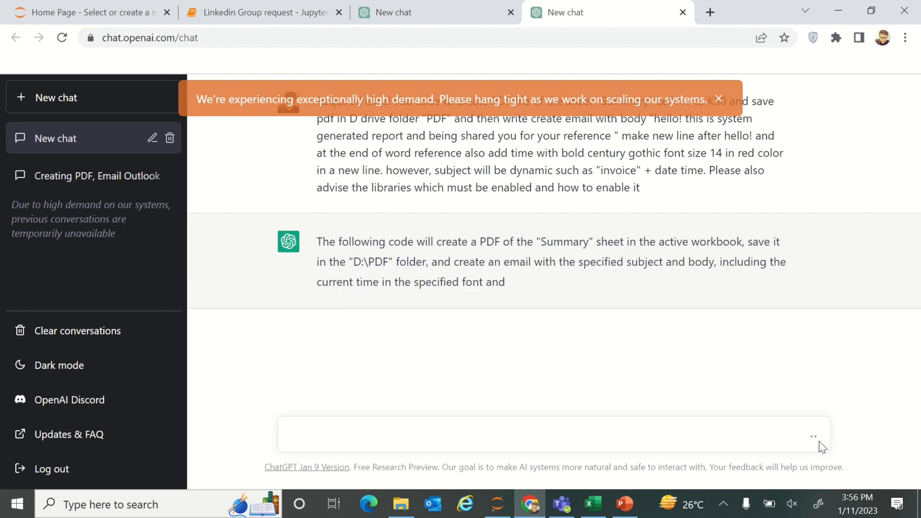
{"action": "scroll", "scroll_direction": "down", "scroll_amount": 3}
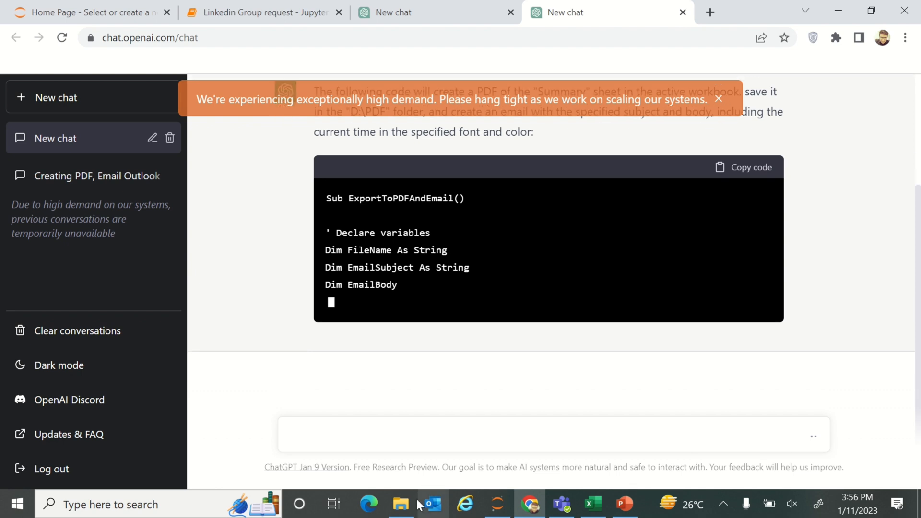
Step: Check that D:\PDF is still empty in File Explorer, then return to the ChatGPT reply
{"action": "left_click", "coordinate": [401, 503]}
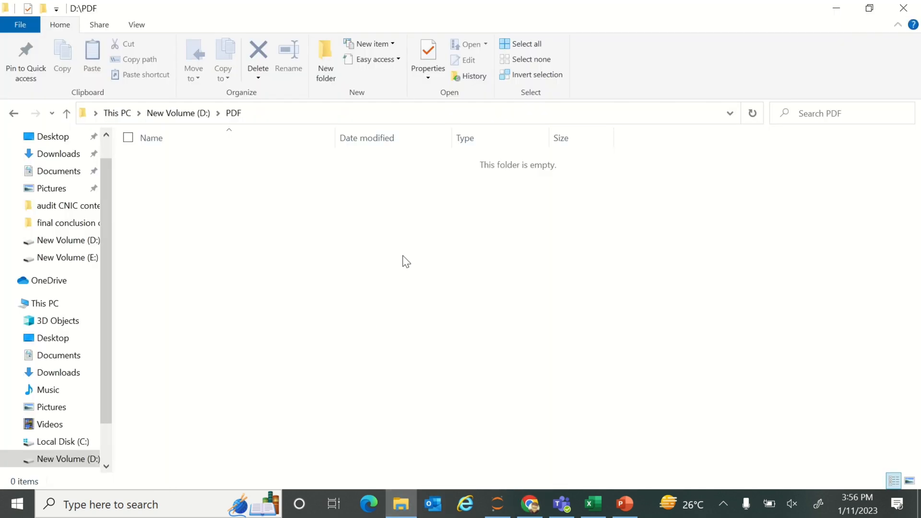
{"action": "mouse_move", "coordinate": [625, 420]}
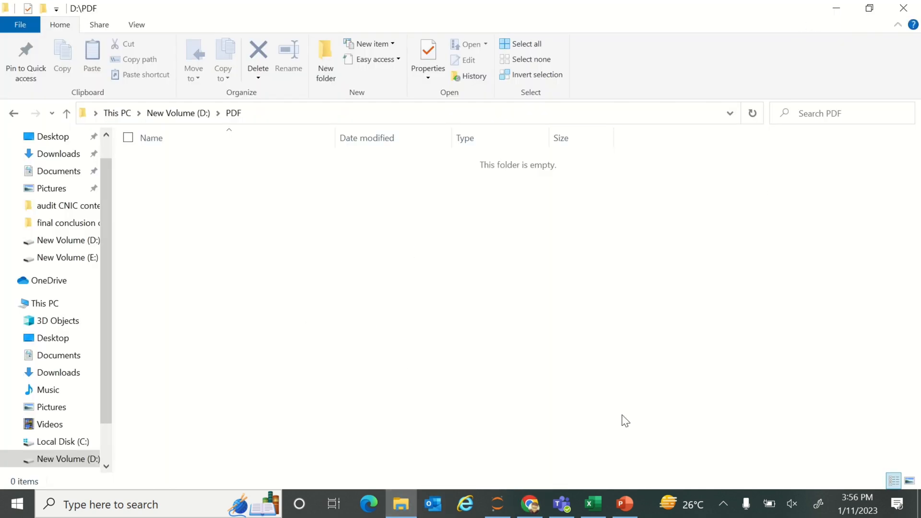
{"action": "left_click", "coordinate": [529, 504]}
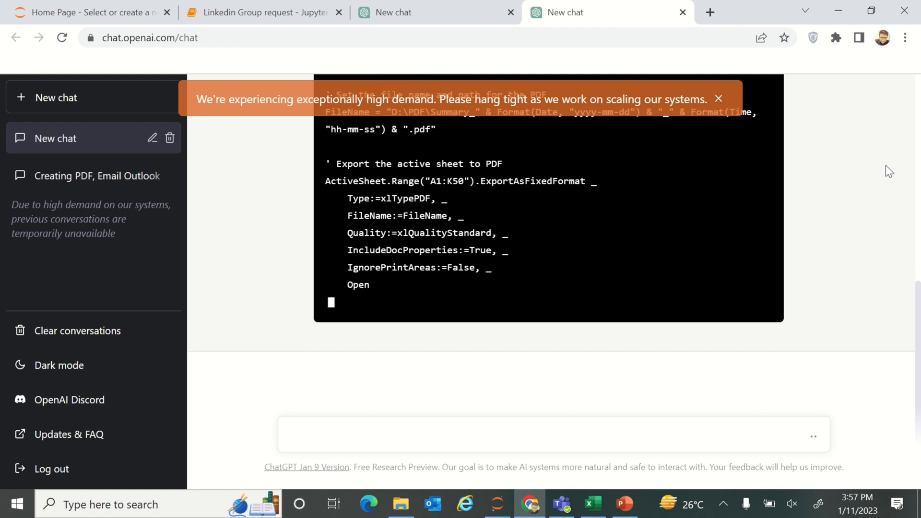
Step: Read the finished reply down to the Outlook 16.0 and Scripting Runtime references, glancing at the VBA editor
{"action": "scroll", "scroll_direction": "down", "scroll_amount": 3}
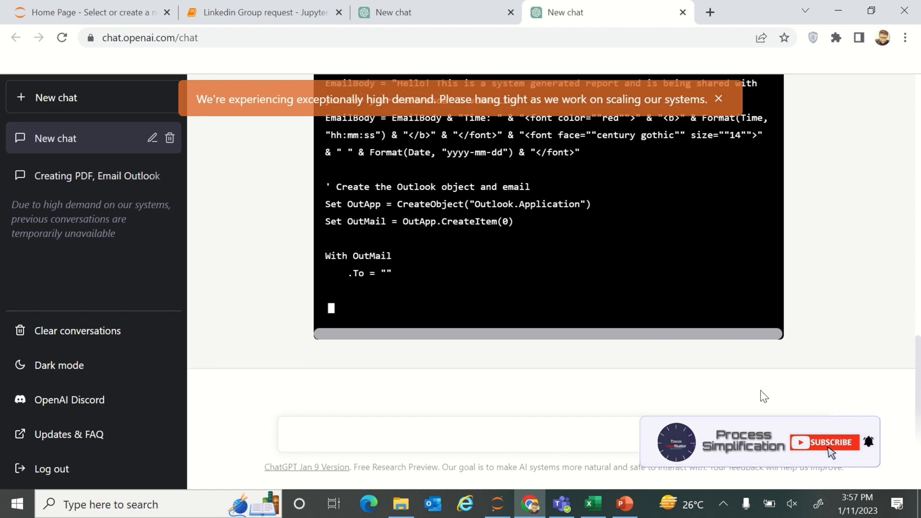
{"action": "left_click", "coordinate": [593, 504]}
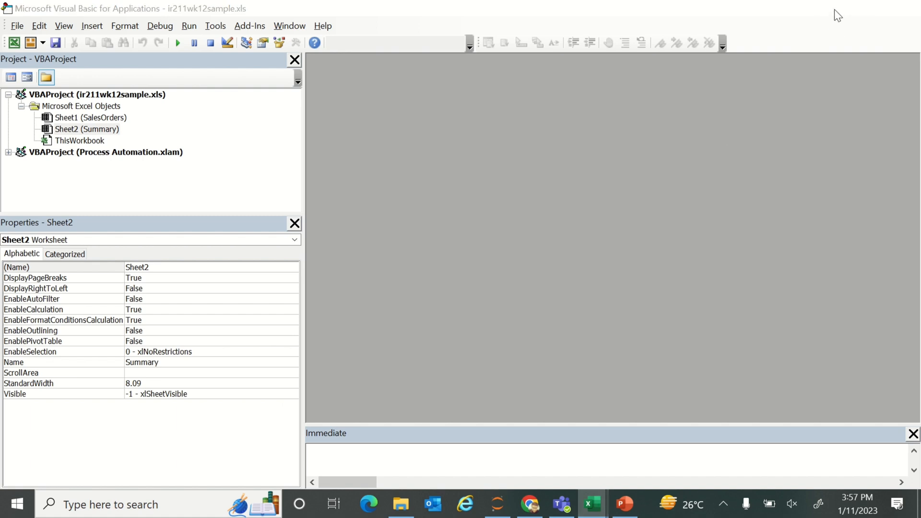
{"action": "left_click", "coordinate": [529, 503]}
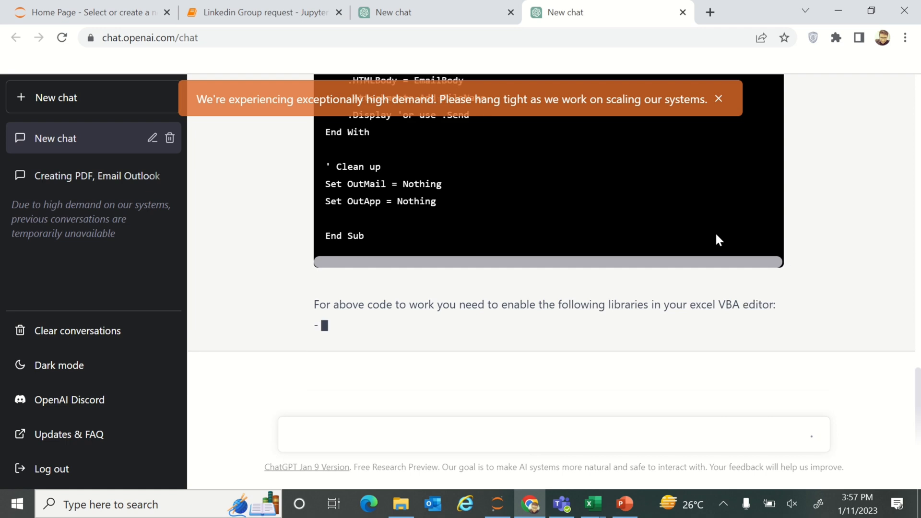
{"action": "scroll", "scroll_direction": "down", "scroll_amount": 3}
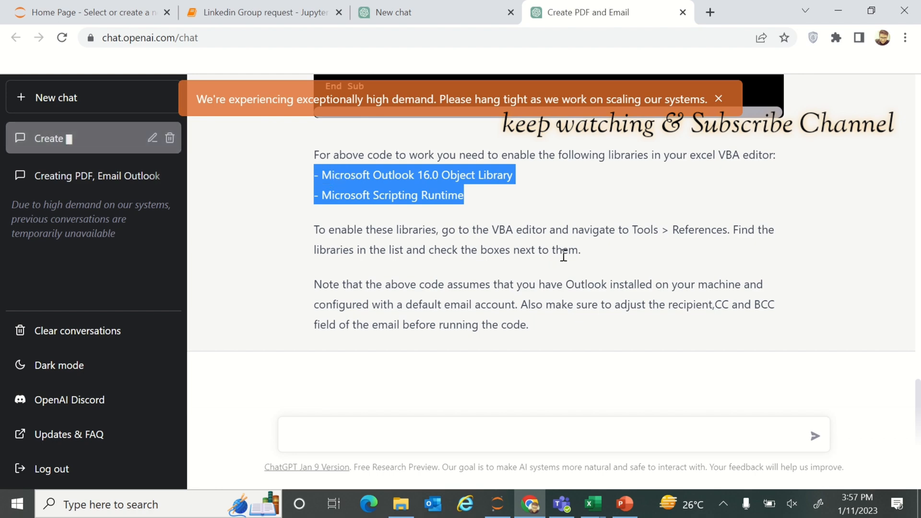
Step: Copy the generated macro code and bring up the VBA editor for ir211wk12sample.xls with Alt+F11
{"action": "left_click", "coordinate": [865, 231]}
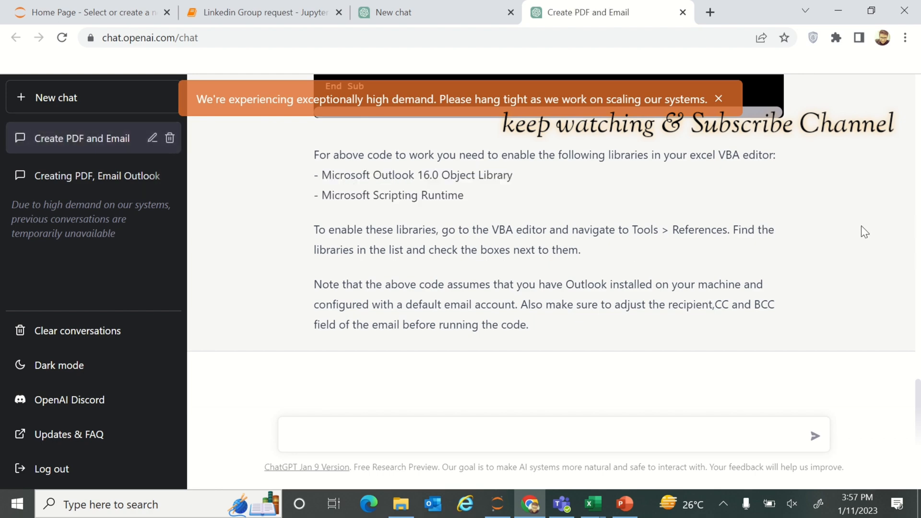
{"action": "scroll", "scroll_direction": "up", "scroll_amount": 3}
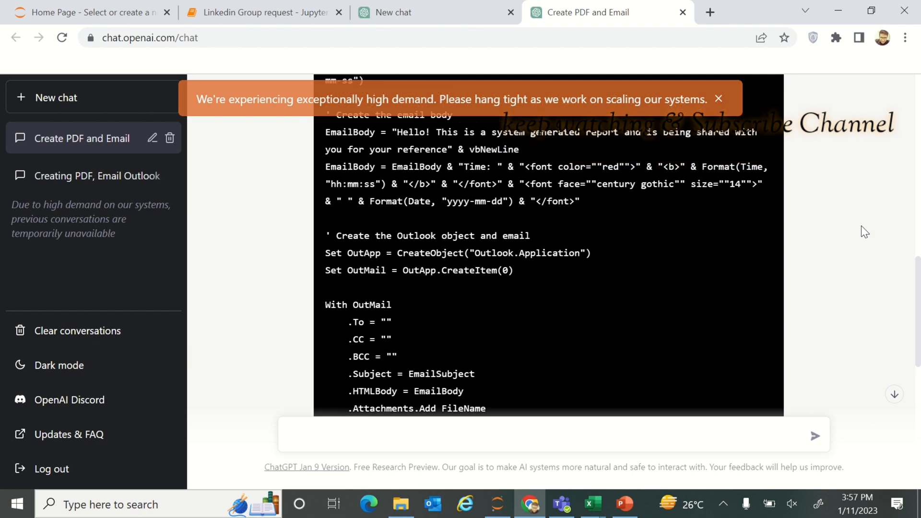
{"action": "scroll", "scroll_direction": "up", "scroll_amount": 3}
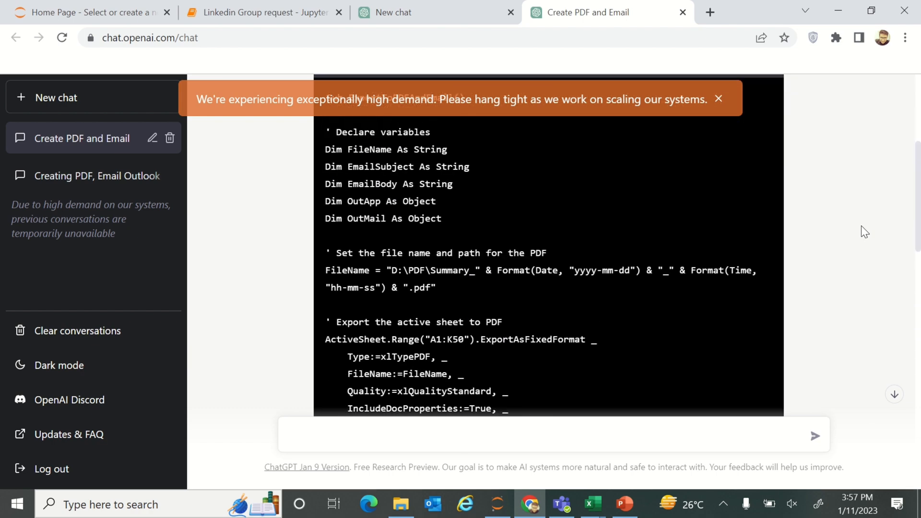
{"action": "scroll", "scroll_direction": "up", "scroll_amount": 3}
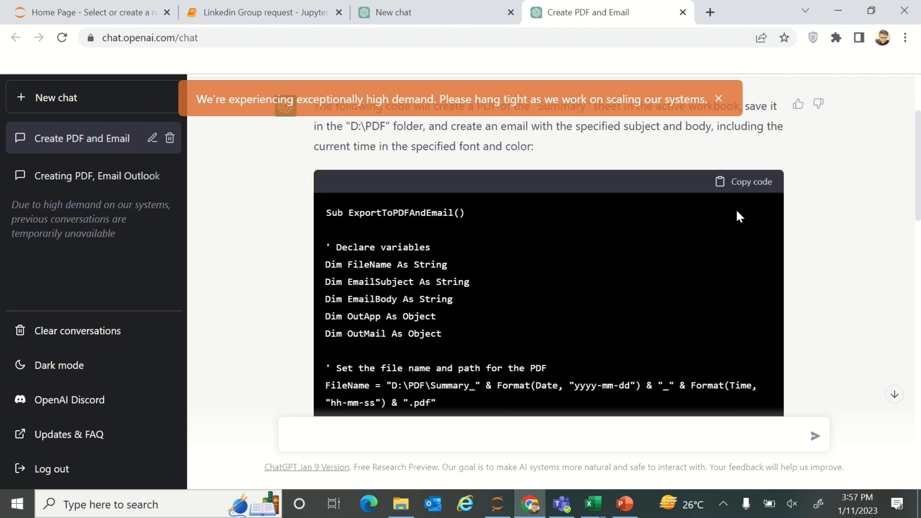
{"action": "mouse_move", "coordinate": [761, 188]}
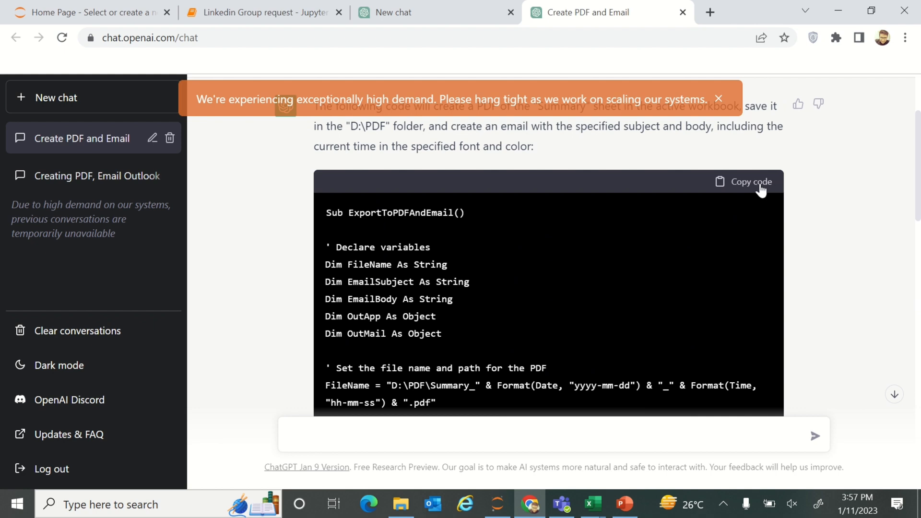
{"action": "left_click", "coordinate": [750, 181]}
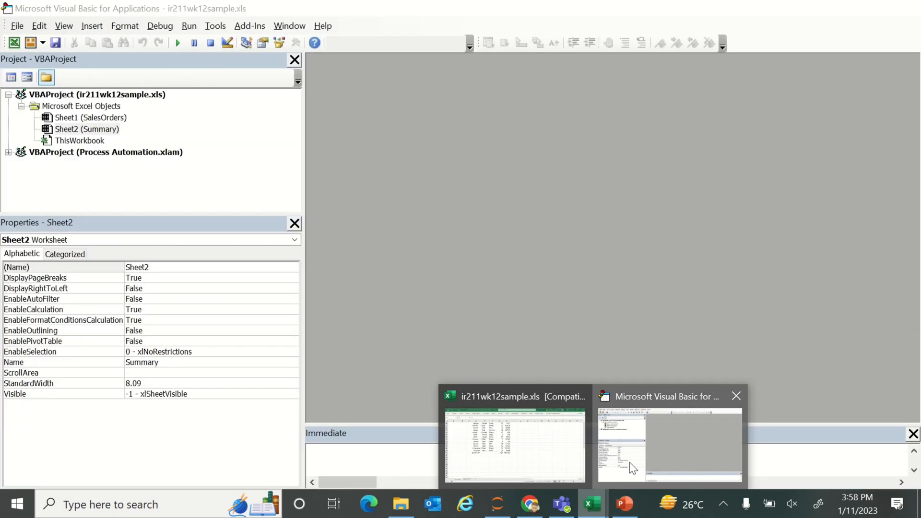
{"action": "left_click", "coordinate": [513, 444]}
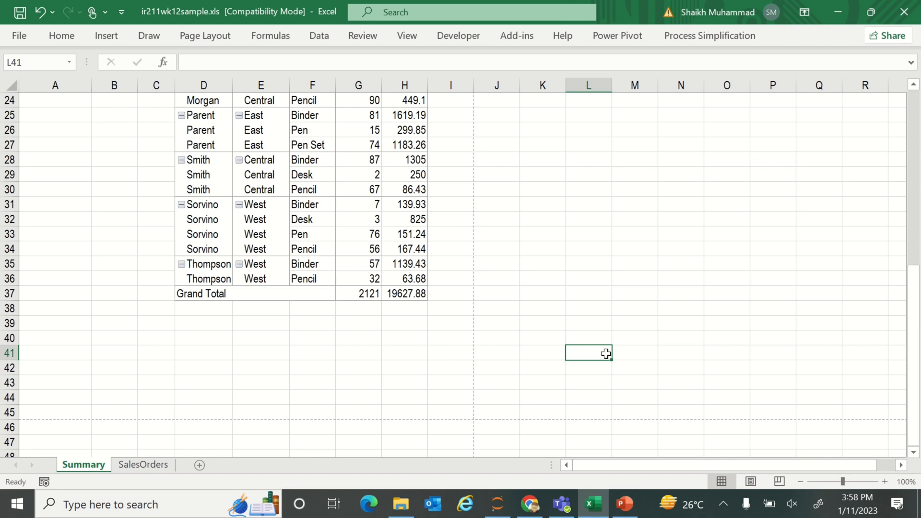
{"action": "key", "text": "Alt+F11"}
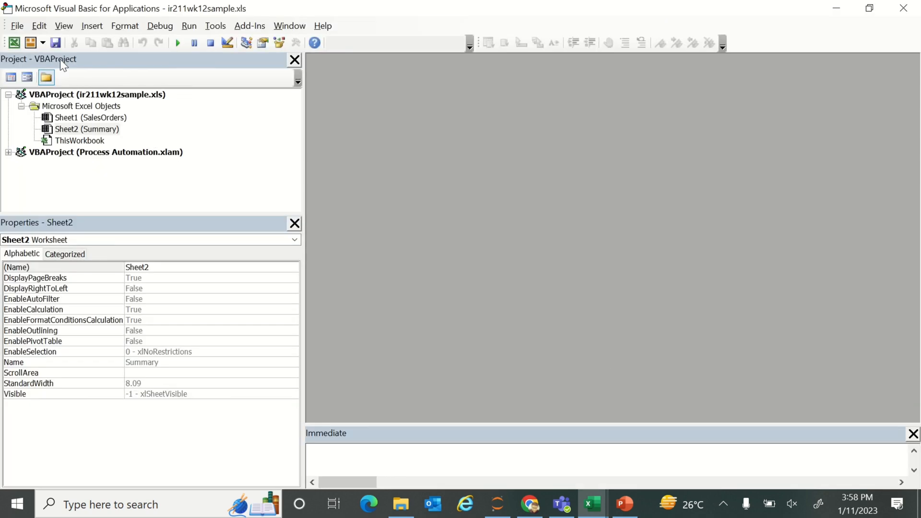
Step: Insert a new Module1 in the workbook's project and paste the ExportToPDFAndEmail macro
{"action": "left_click", "coordinate": [96, 94]}
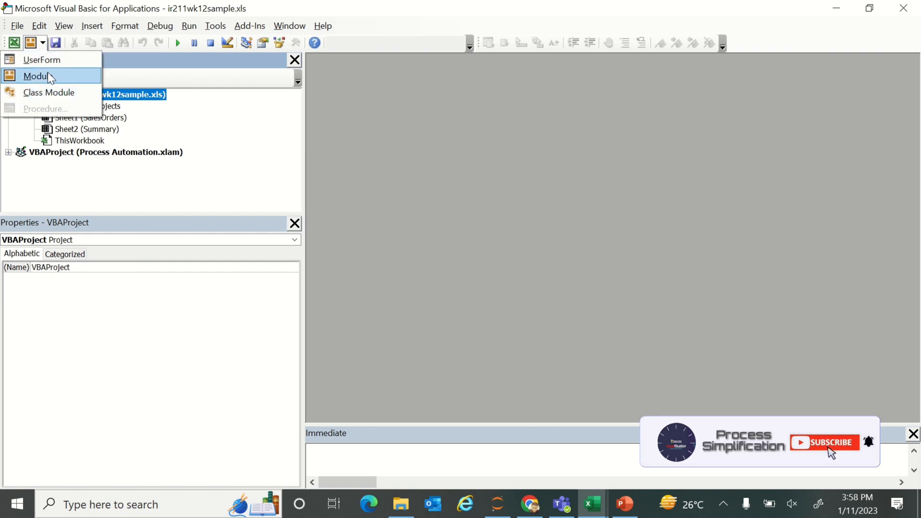
{"action": "left_click", "coordinate": [35, 76]}
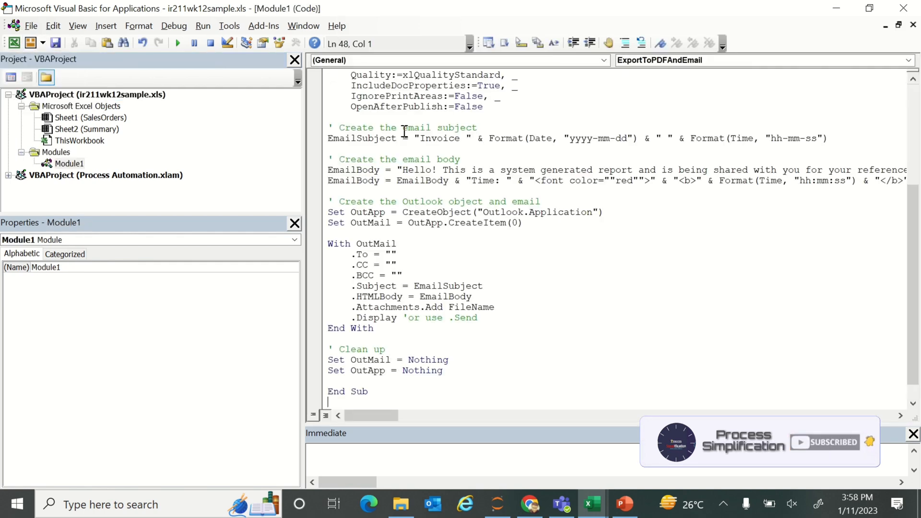
{"action": "scroll", "scroll_direction": "up", "scroll_amount": 3}
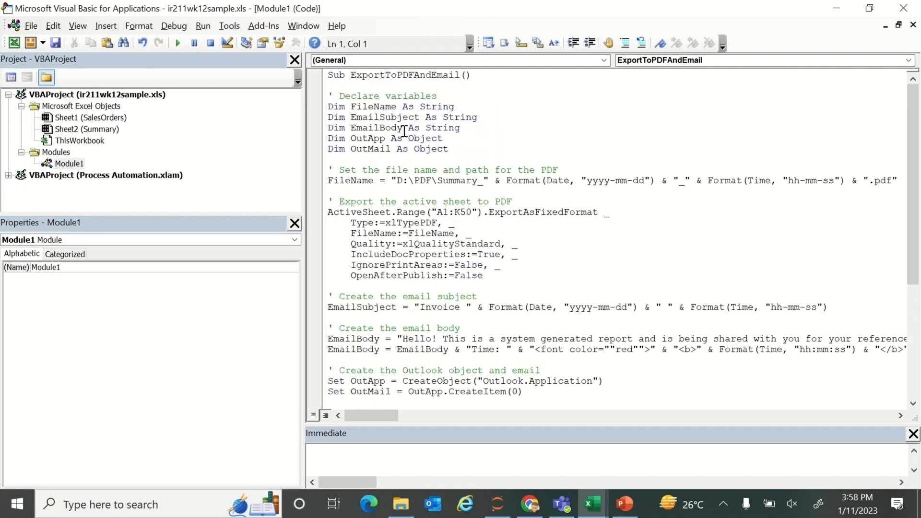
{"action": "left_click", "coordinate": [329, 86]}
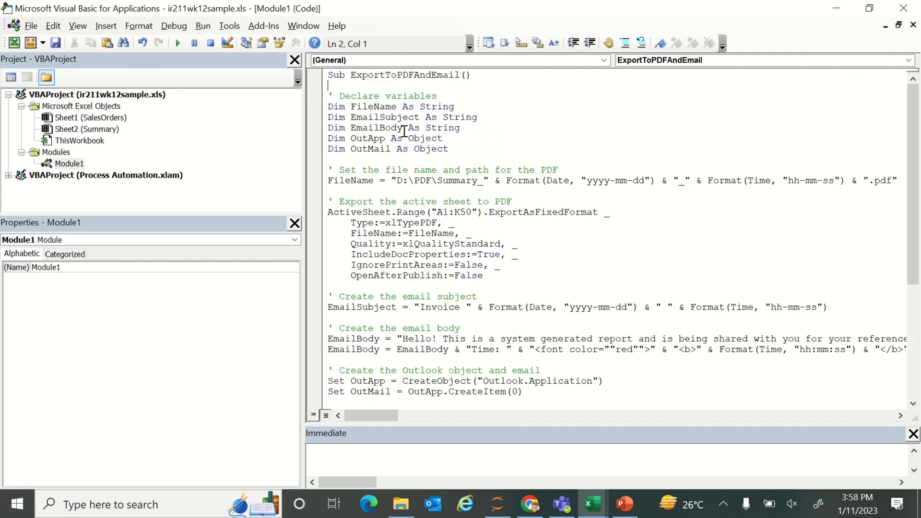
{"action": "left_click_drag", "start_coordinate": [328, 106], "coordinate": [448, 149]}
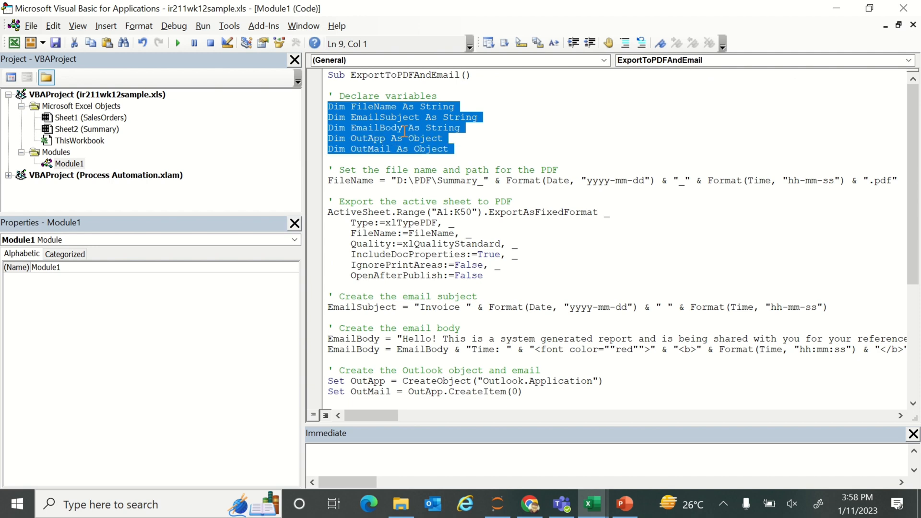
{"action": "left_click", "coordinate": [404, 138]}
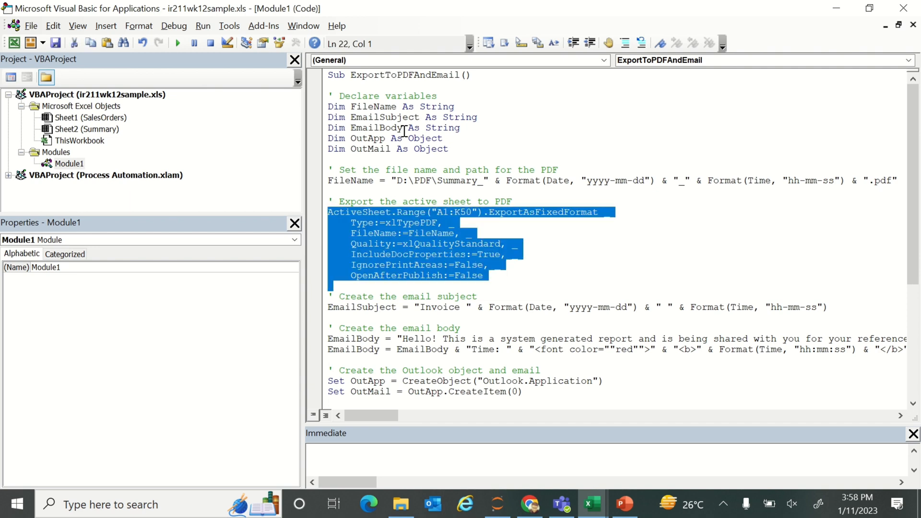
{"action": "left_click", "coordinate": [328, 307]}
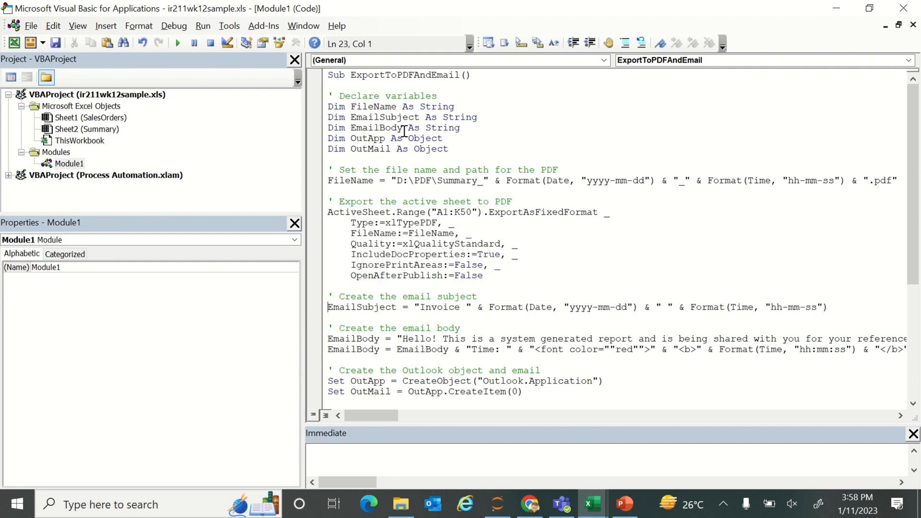
{"action": "left_click", "coordinate": [329, 360]}
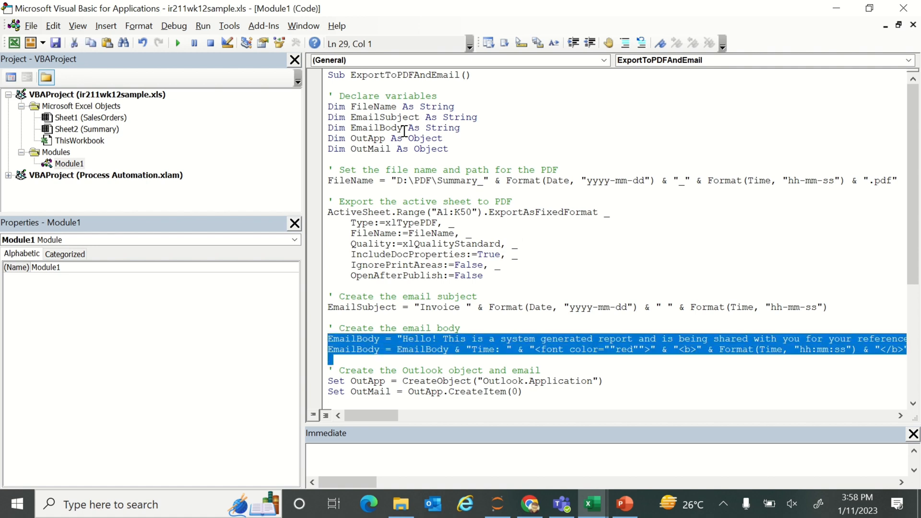
{"action": "left_click", "coordinate": [331, 370]}
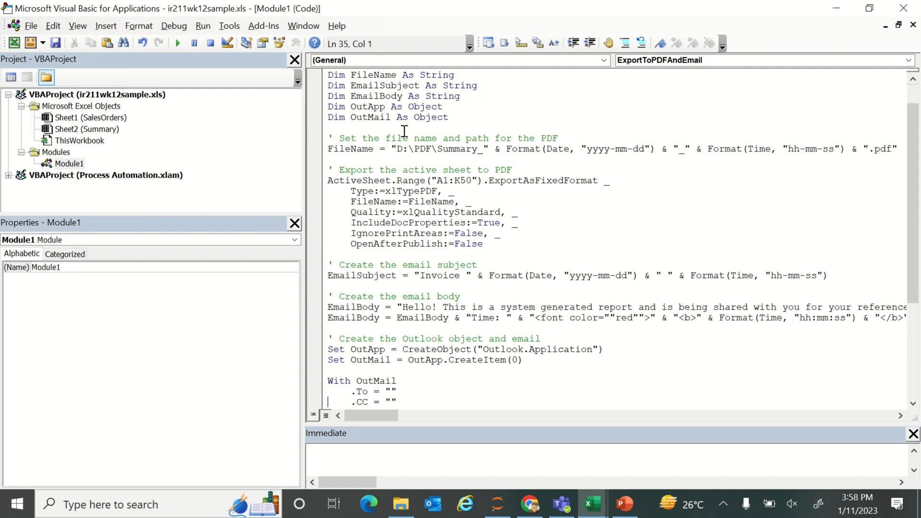
{"action": "scroll", "scroll_direction": "down", "scroll_amount": 3}
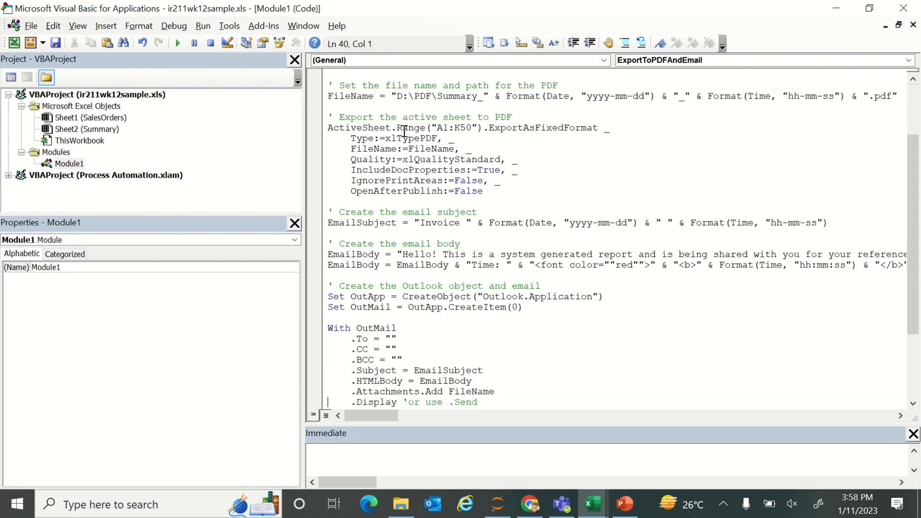
{"action": "left_click", "coordinate": [594, 276]}
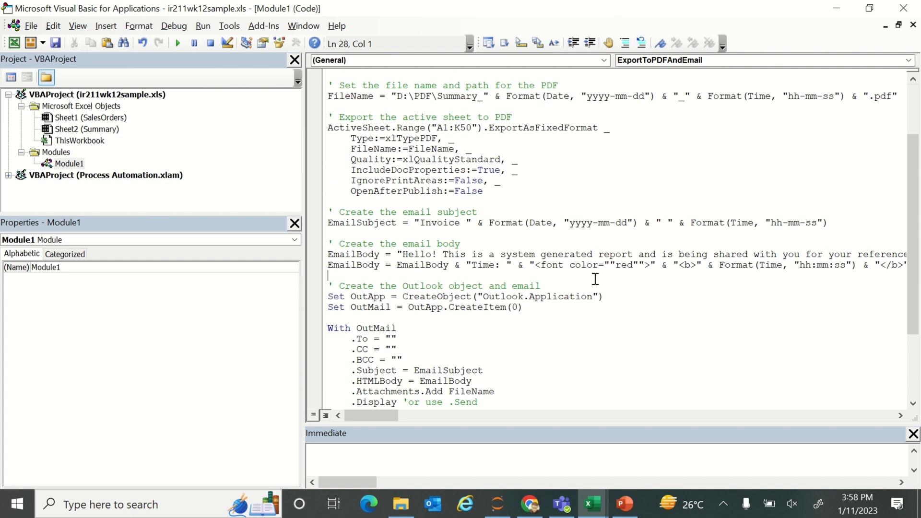
{"action": "left_click", "coordinate": [329, 370]}
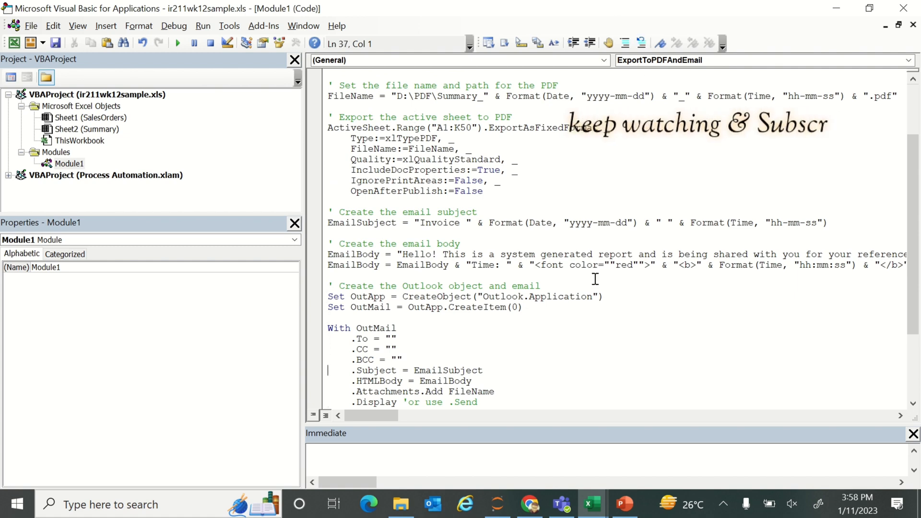
{"action": "scroll", "scroll_direction": "down", "scroll_amount": 3}
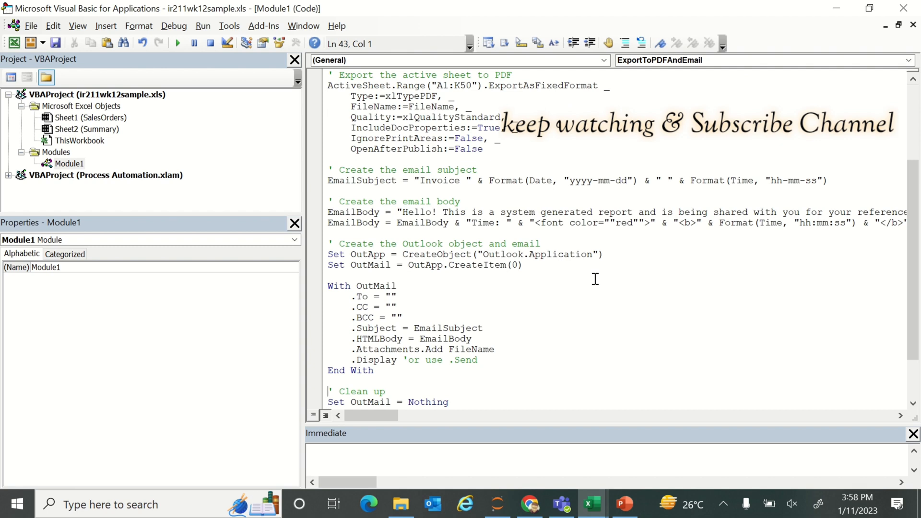
{"action": "scroll", "scroll_direction": "down", "scroll_amount": 3}
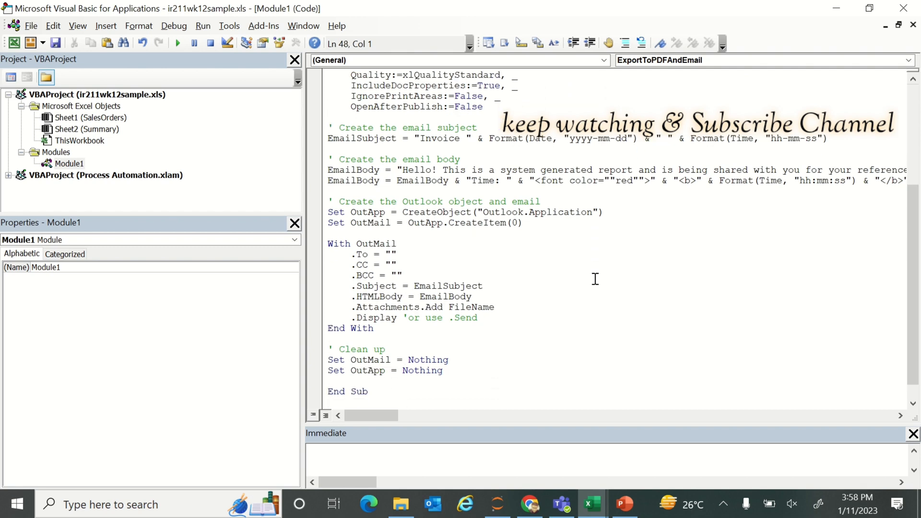
{"action": "left_click", "coordinate": [402, 276]}
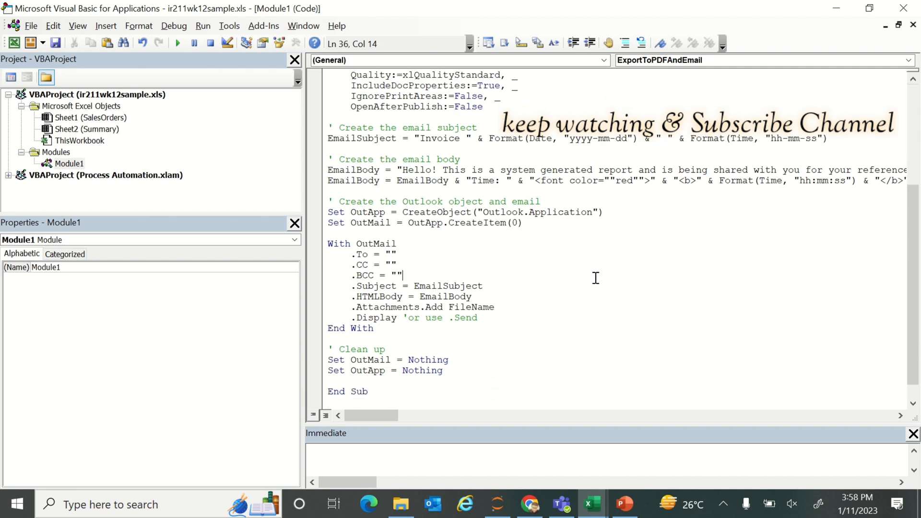
Step: Run the ExportToPDFAndEmail macro from Developer > Macros in Excel
{"action": "left_click", "coordinate": [590, 503]}
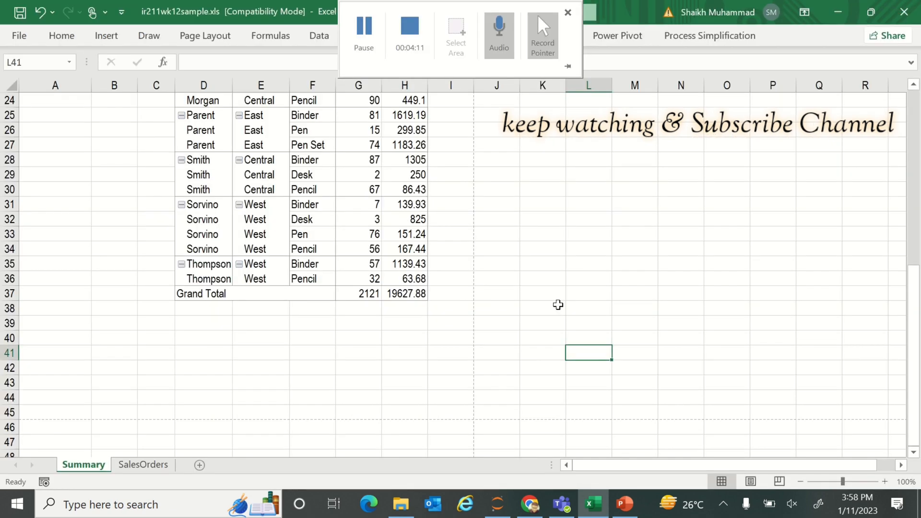
{"action": "left_click", "coordinate": [567, 13]}
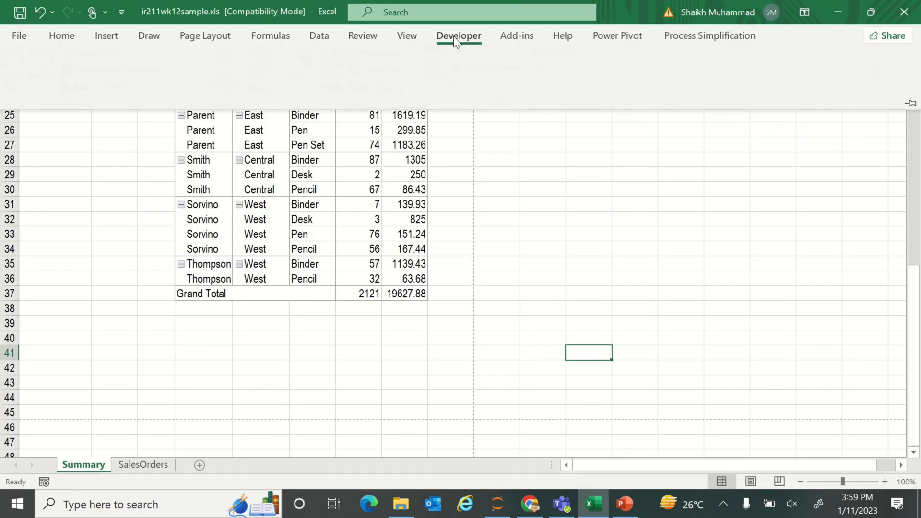
{"action": "left_click", "coordinate": [459, 36]}
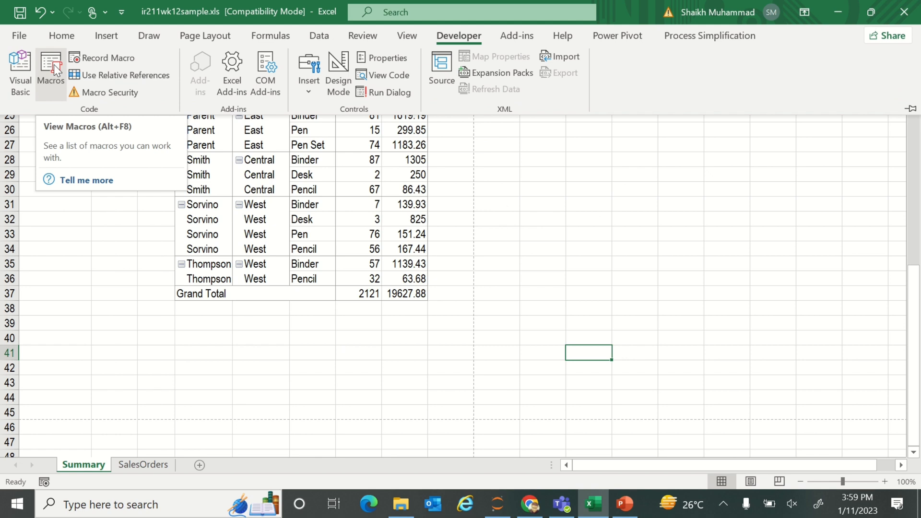
{"action": "left_click", "coordinate": [51, 70]}
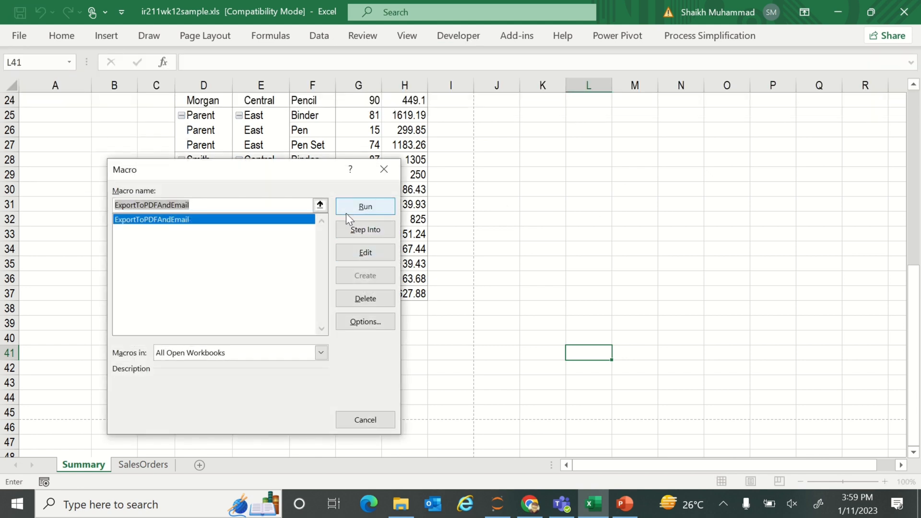
{"action": "left_click", "coordinate": [364, 206]}
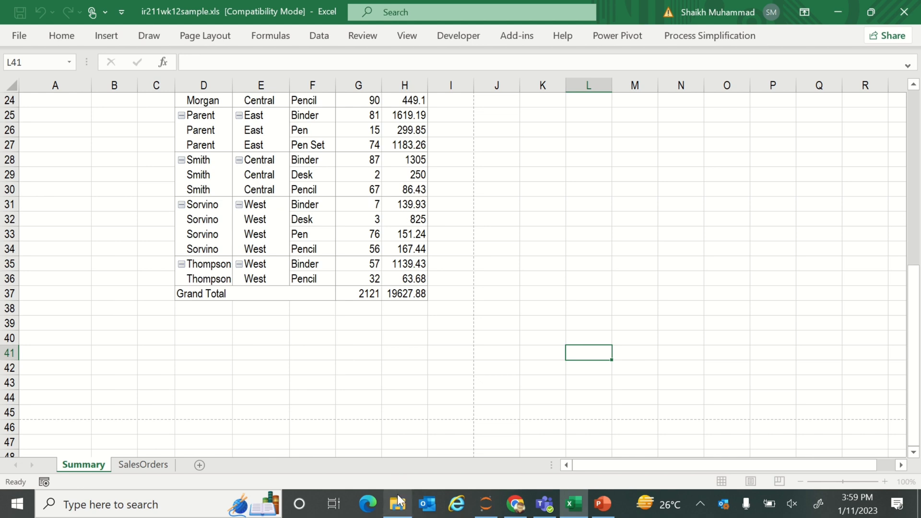
Step: Verify Summary_2023-01-11_15-59-09.pdf in D:\PDF and the Outlook draft attachment, then return to Excel
{"action": "left_click", "coordinate": [397, 504]}
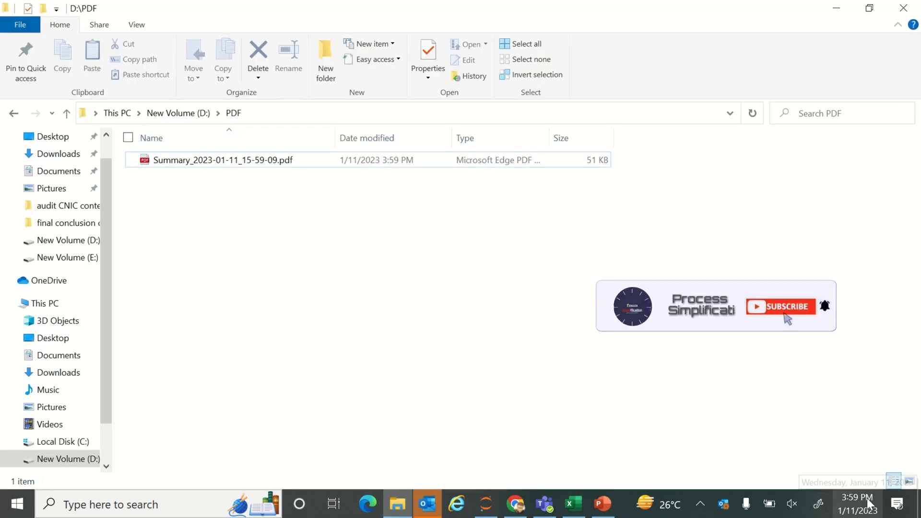
{"action": "left_click", "coordinate": [426, 503]}
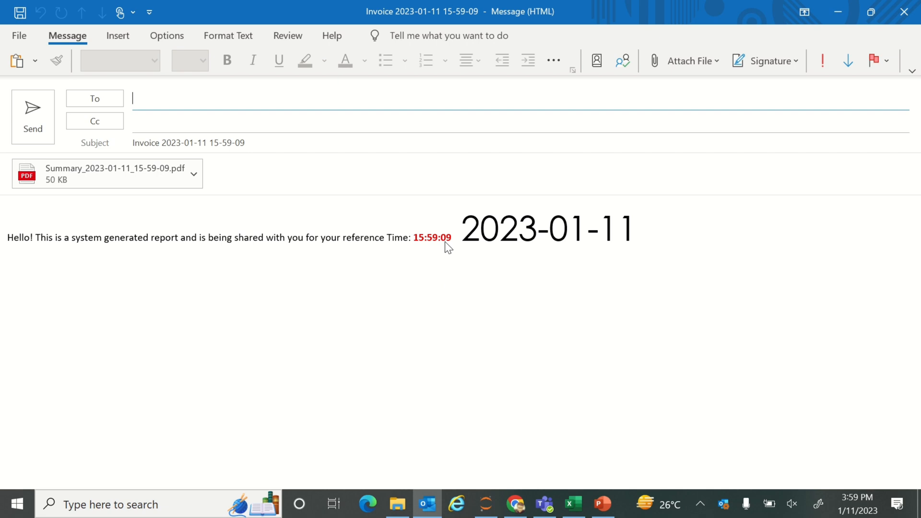
{"action": "mouse_move", "coordinate": [543, 503]}
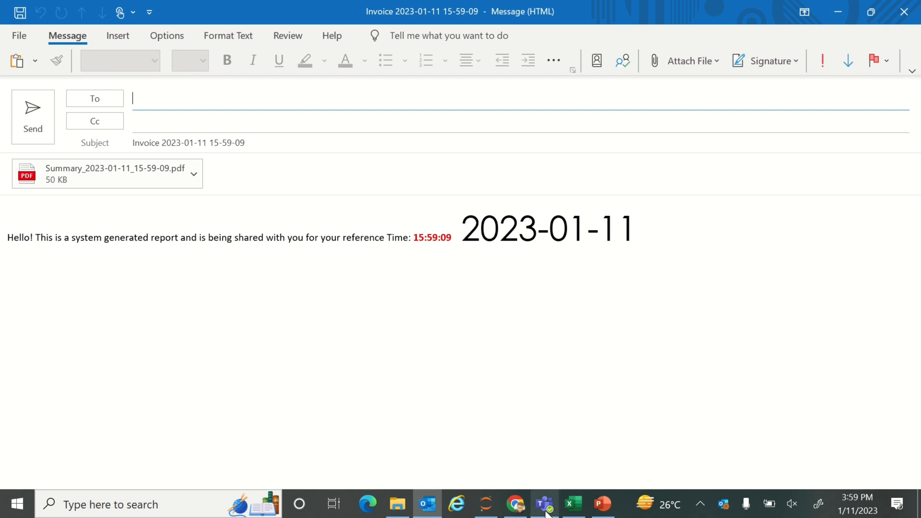
{"action": "left_click", "coordinate": [571, 503]}
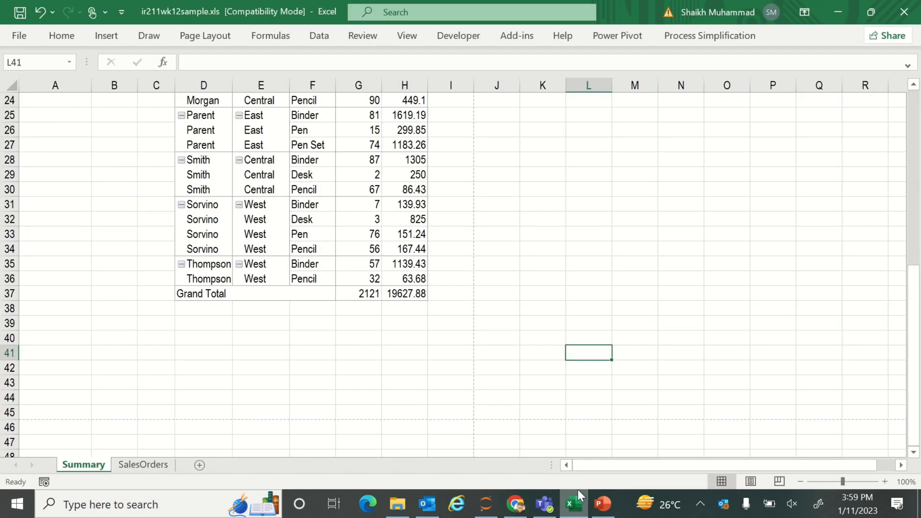
{"action": "left_click", "coordinate": [542, 368]}
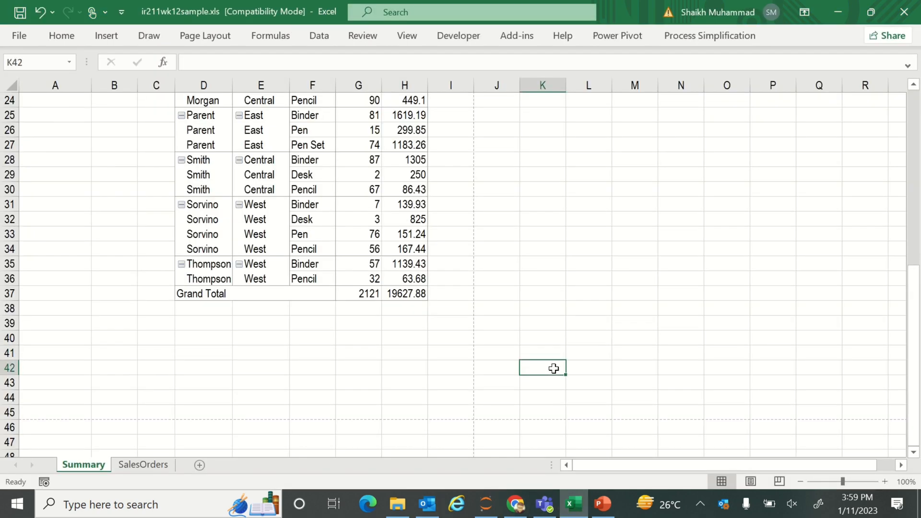